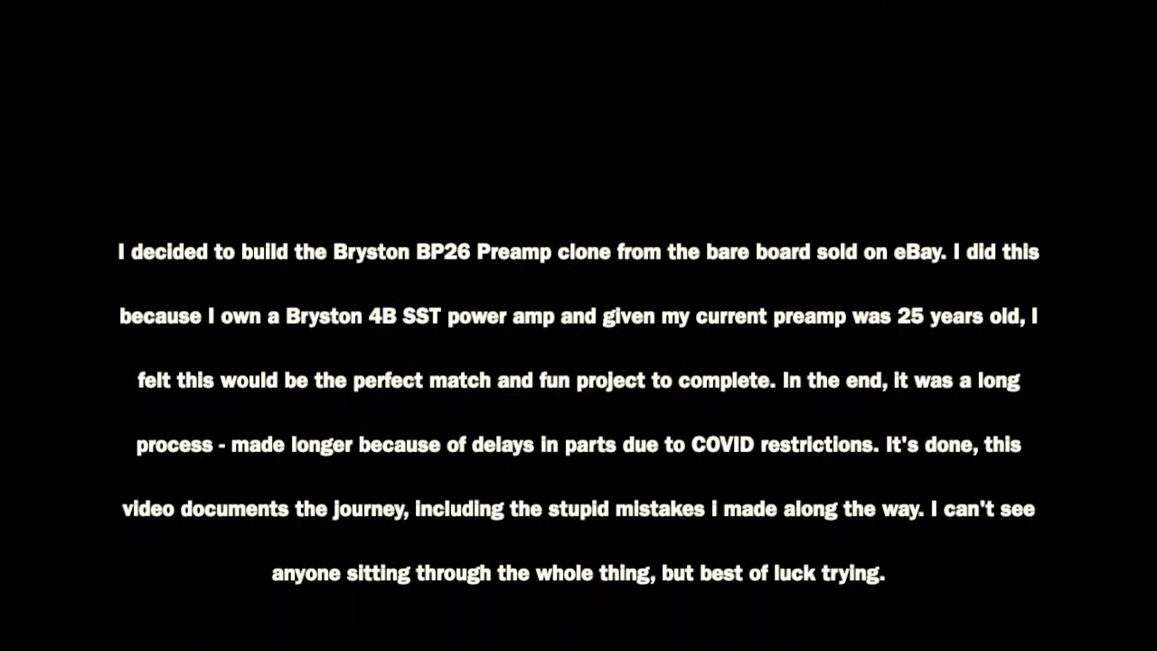
pyautogui.scroll(3)
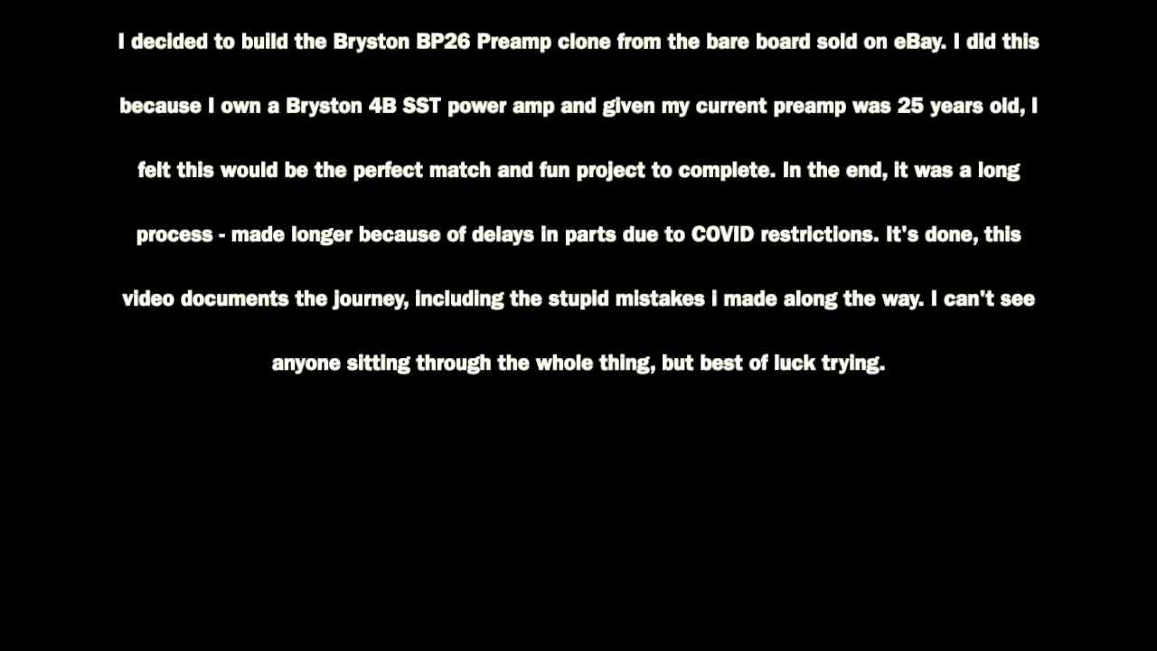
pyautogui.scroll(3)
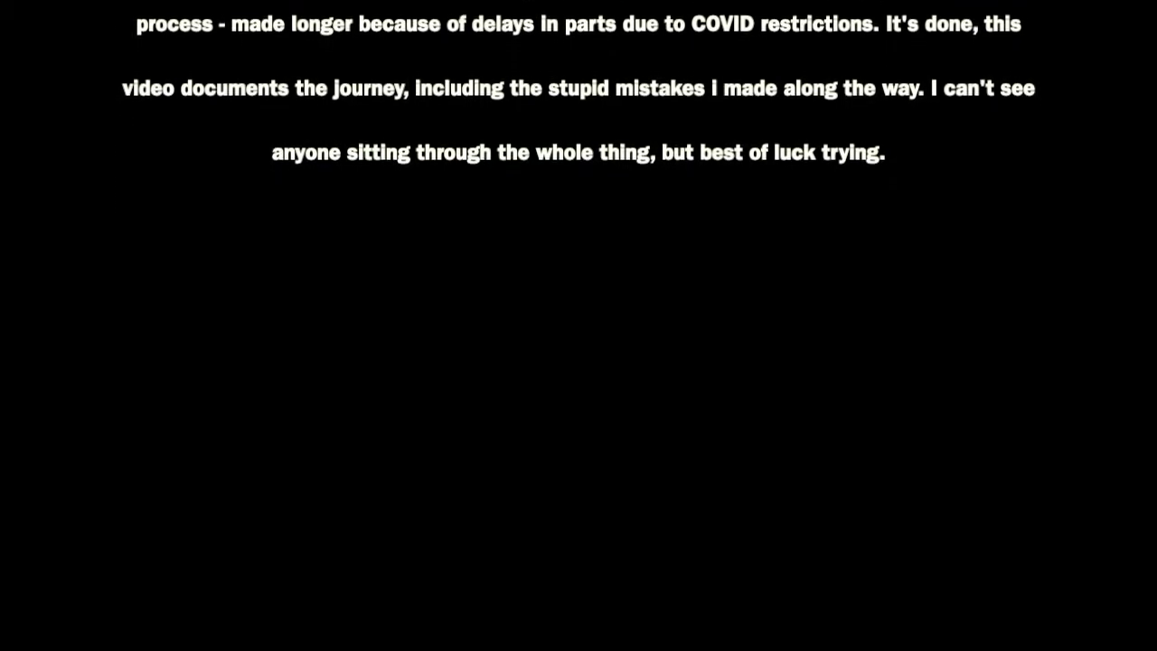